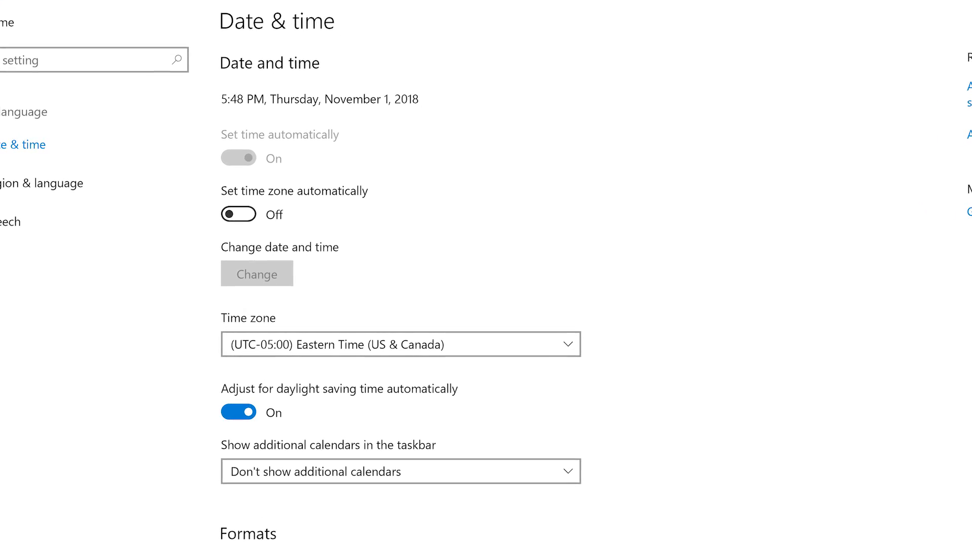
Download and run the Virtual Technician, keeping mvt.exe and launching it from the download bar.
scroll("down", 3)
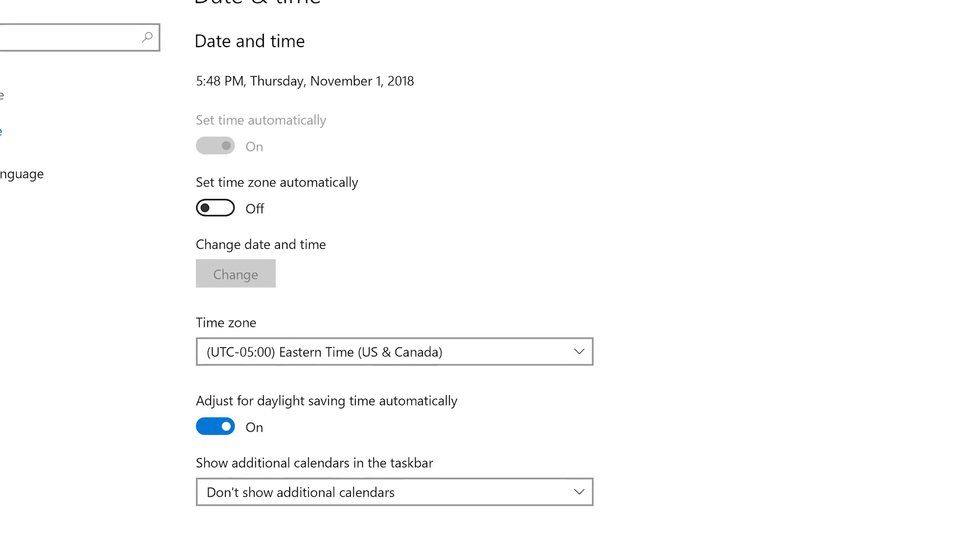
scroll("up", 3)
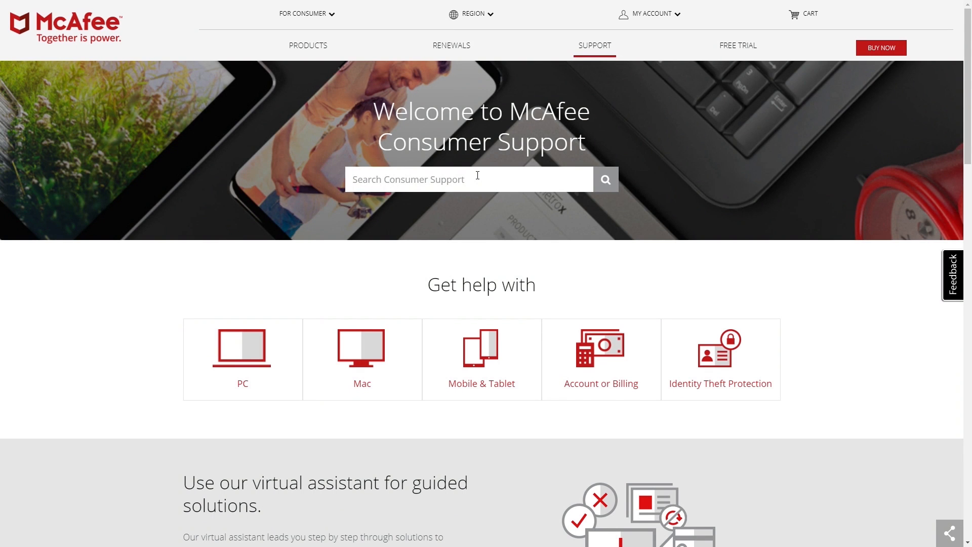
scroll("down", 3)
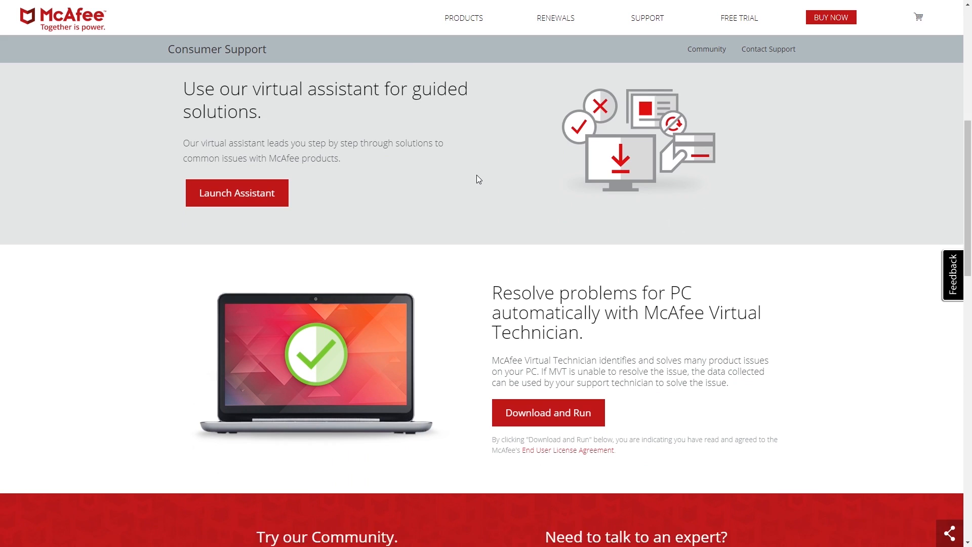
scroll("down", 3)
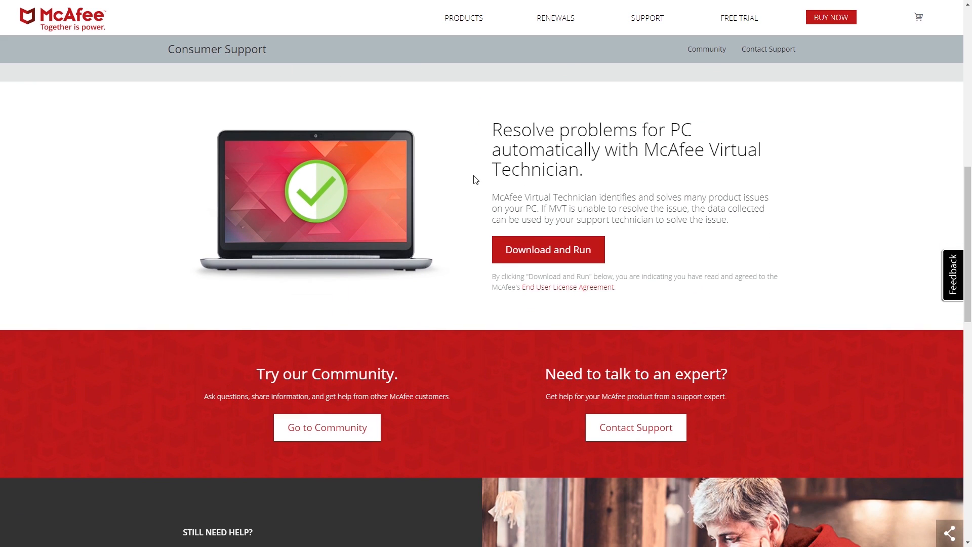
left_click(547, 249)
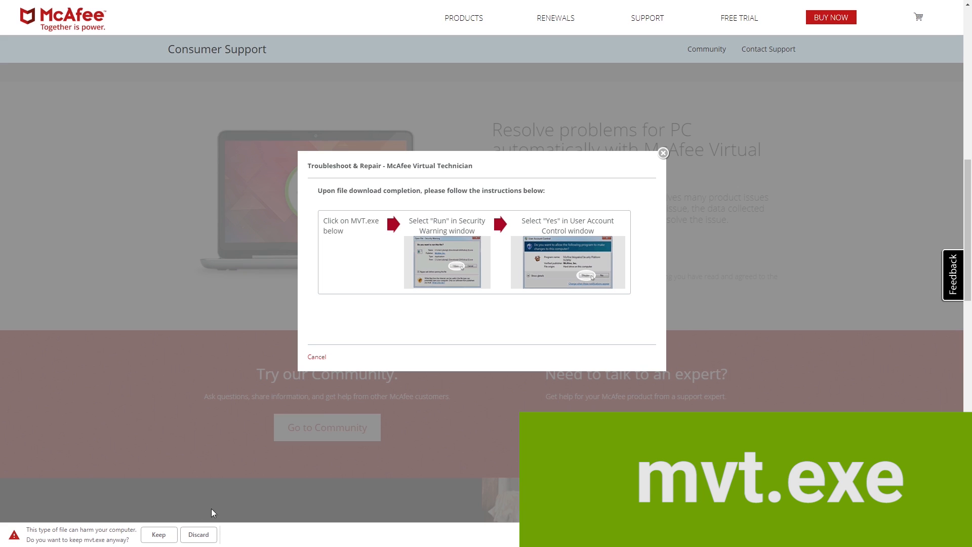
left_click(159, 534)
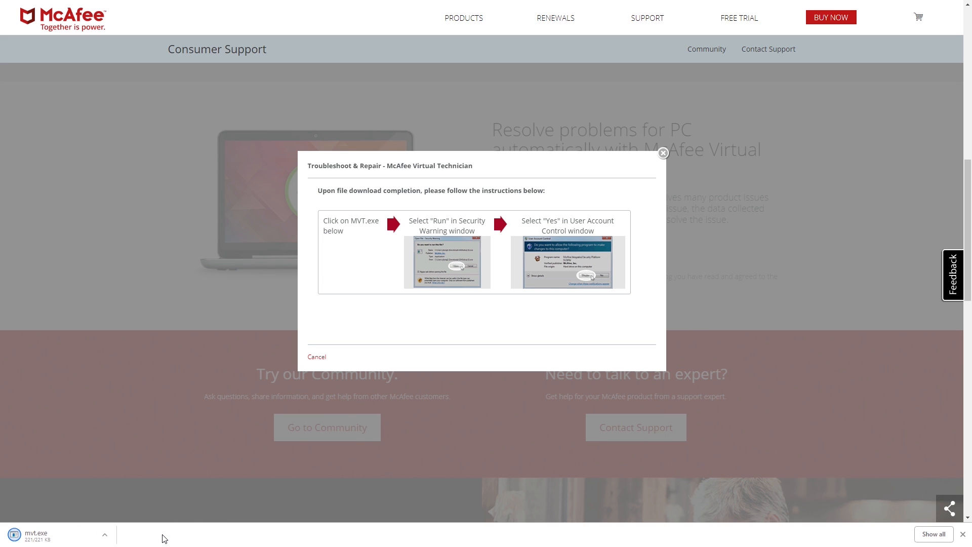
left_click(36, 536)
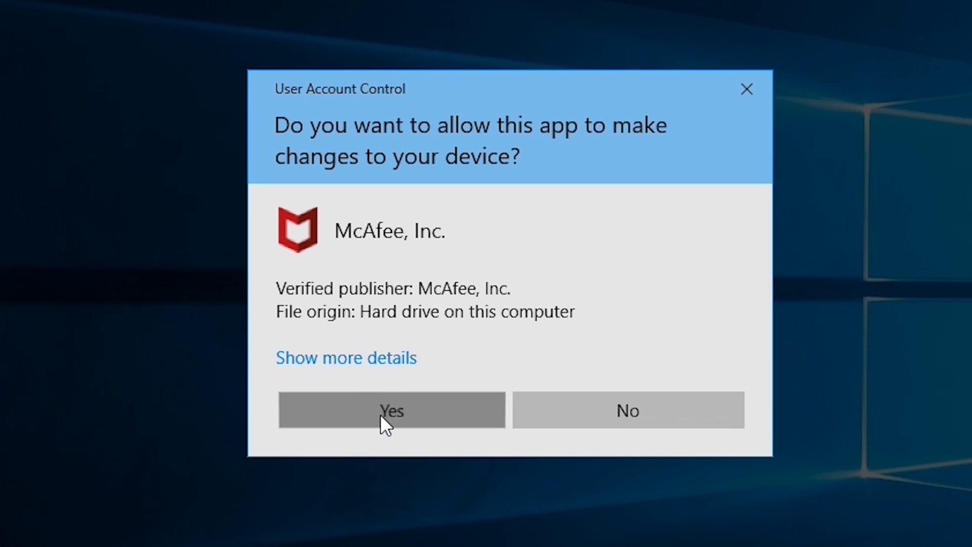
Allow the tool to make changes and proceed with AutoFix (Recommended) for the found problem.
left_click(391, 411)
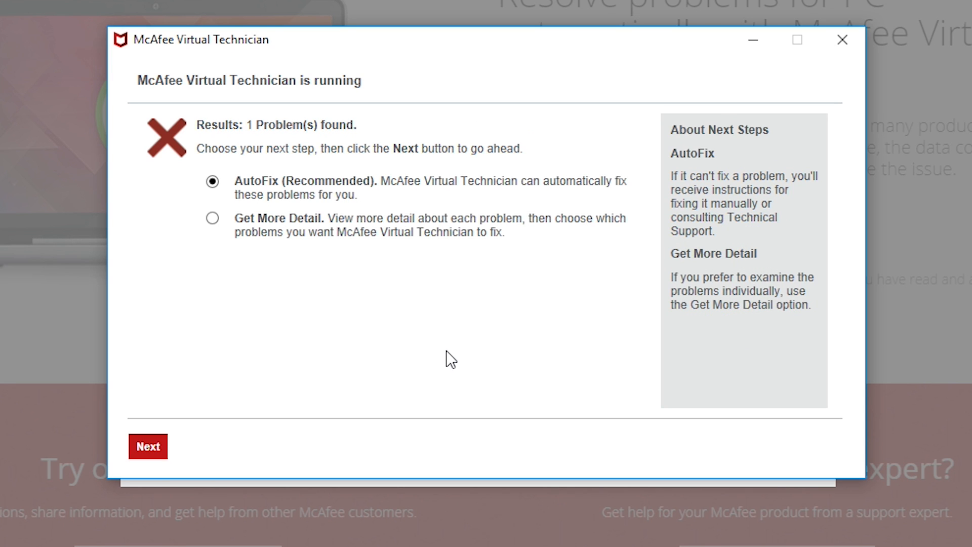
left_click(148, 446)
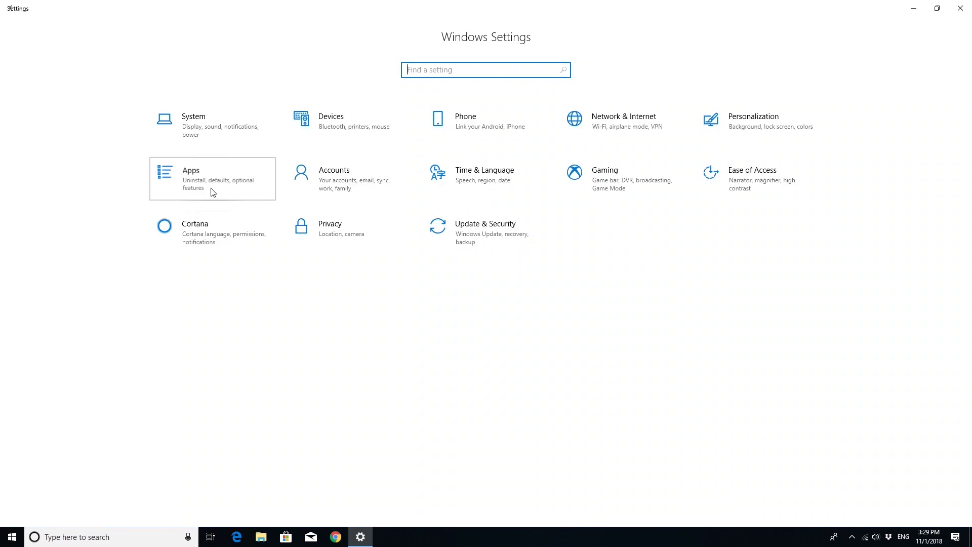
Uninstall McAfee Total Protection from Apps & features and grant the uninstaller permission.
left_click(212, 178)
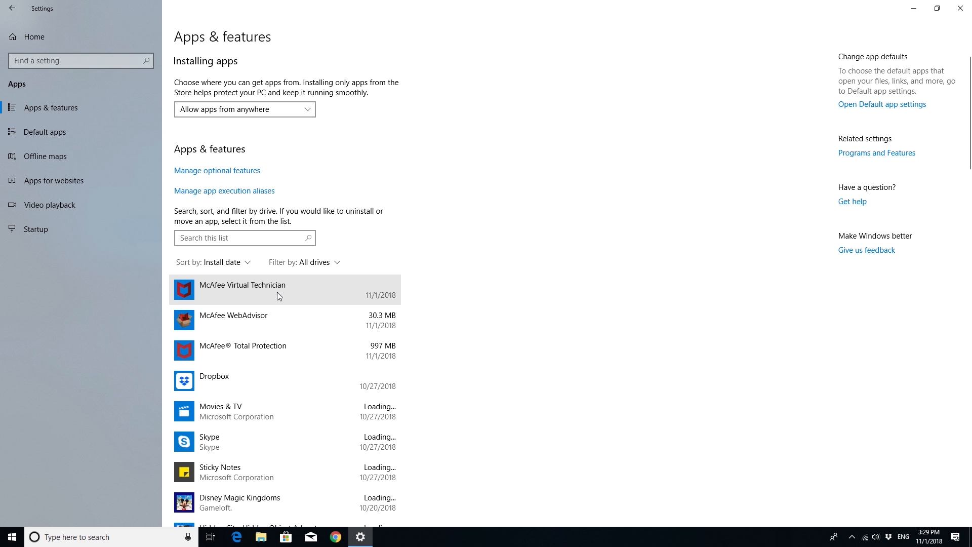
left_click(280, 347)
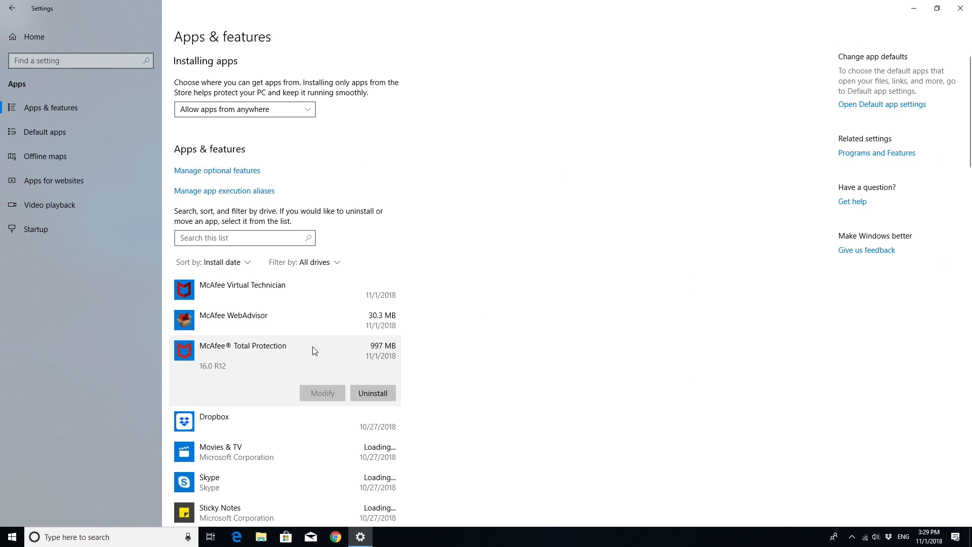
left_click(372, 394)
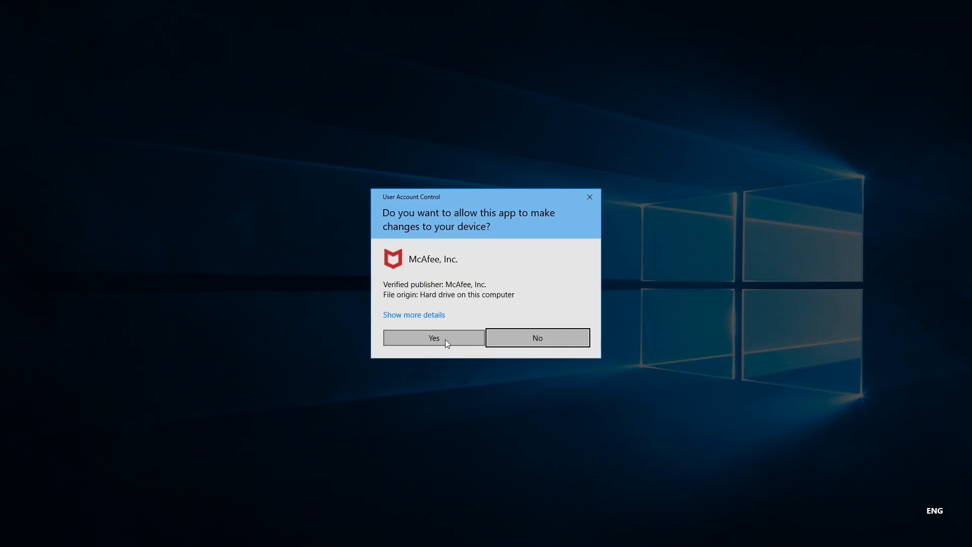
left_click(434, 337)
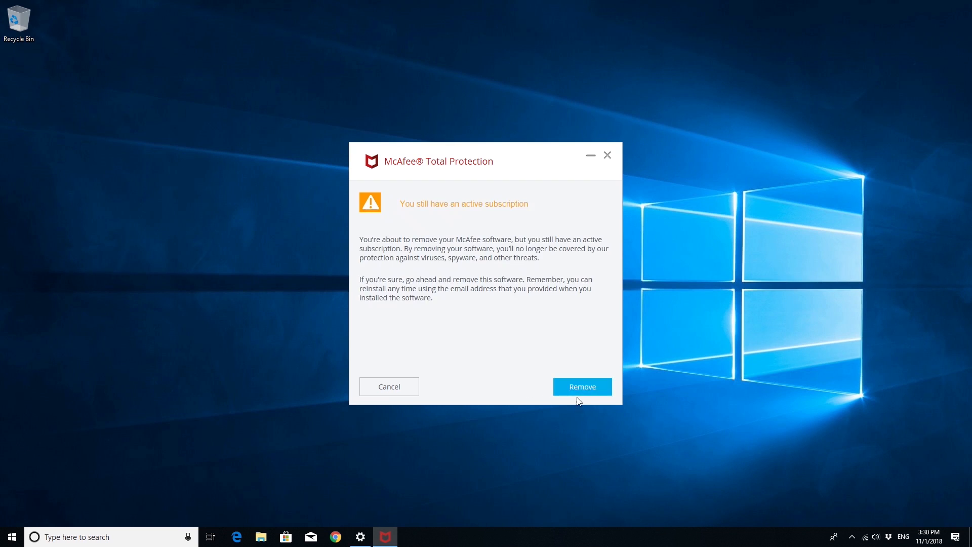